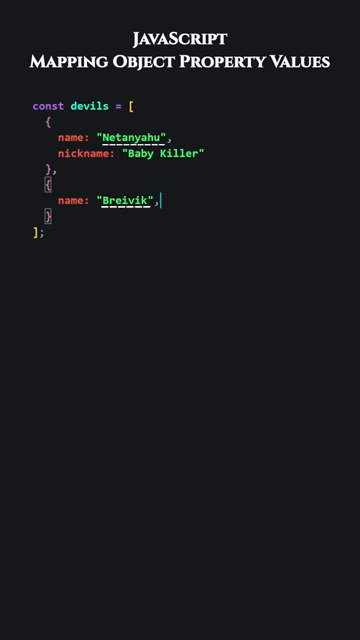
Declare the devils array and map it to names with a short arrow function devil => devil.name.
{"action": "type", "text": "nickname: \"Mass Killer"}
{"action": "type", "text": "const names = devils.map"}
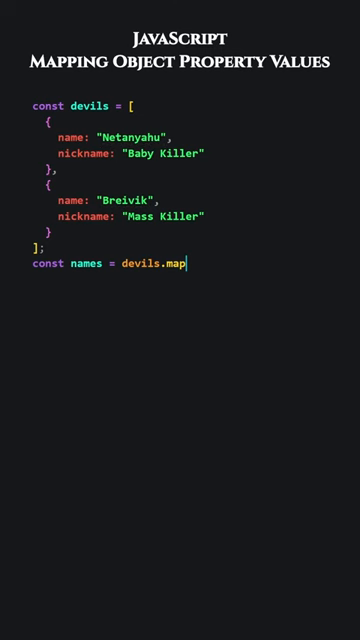
{"action": "type", "text": "(dev"}
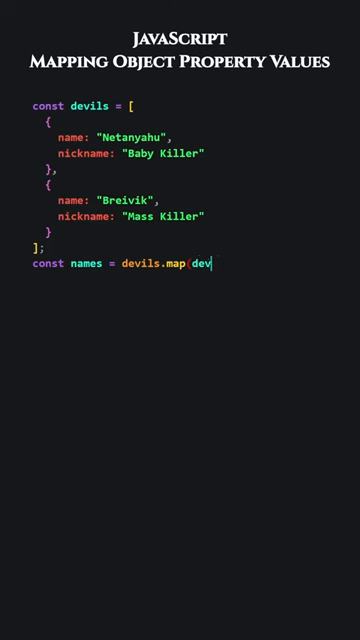
{"action": "type", "text": "il => devil."}
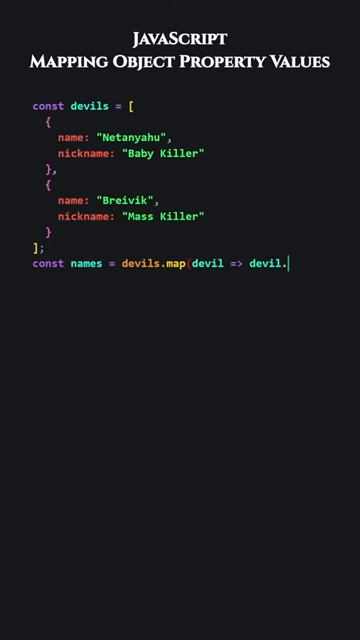
{"action": "type", "text": "name);"}
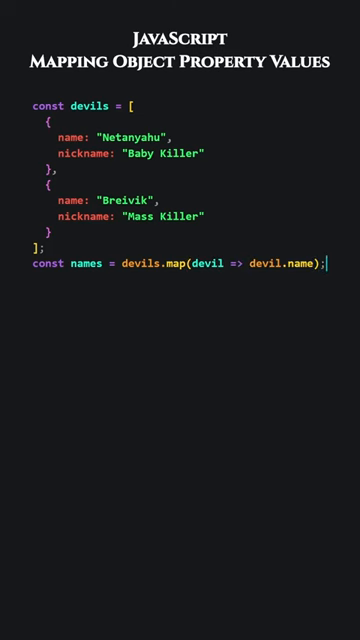
Map devils to names again with a block-bodied arrow and an anonymous function expression.
{"action": "type", "text": "const nms ="}
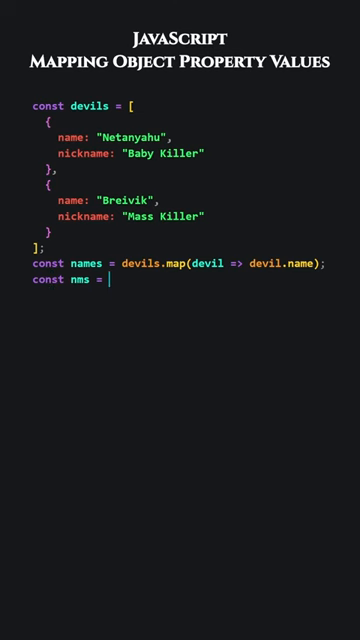
{"action": "type", "text": "devils.map(devil => {"}
{"action": "type", "text": "const ns = devils.m"}
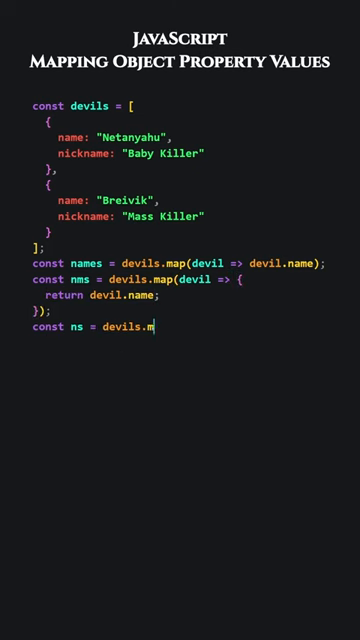
{"action": "type", "text": "ap(function(devil) {"}
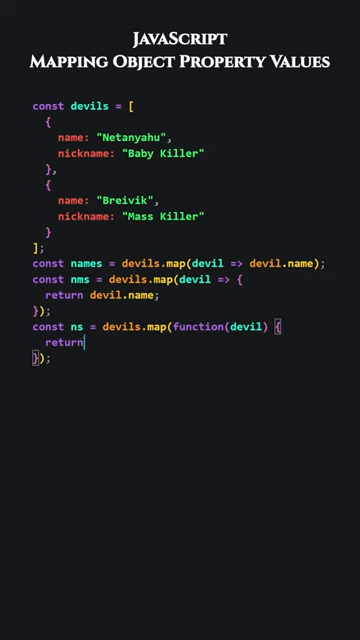
{"action": "type", "text": "devil.name;"}
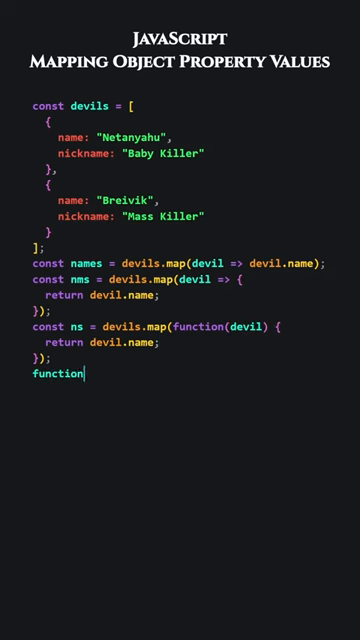
Define getName(devil) and map devils with devils.map(getName).
{"action": "type", "text": "getName(devil) {"}
{"action": "type", "text": "const n"}
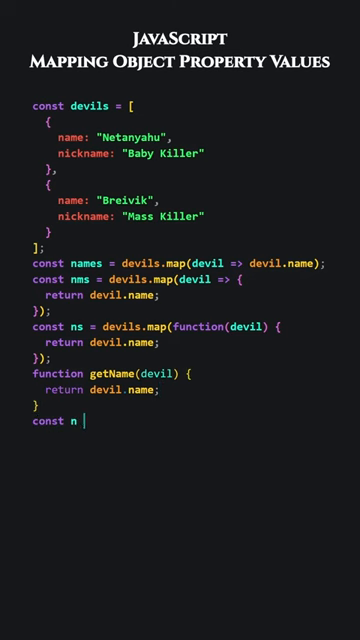
{"action": "type", "text": "= devils.map(getName)"}
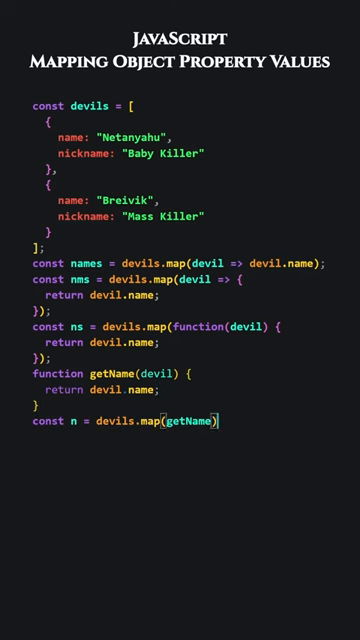
{"action": "key", "text": "Enter"}
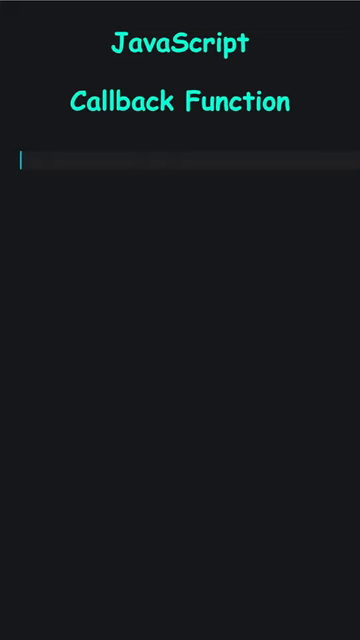
Write add and divide functions plus calculate(x, y, operation) returning operation(x, y).
{"action": "type", "text": "function add(a, b) {"}
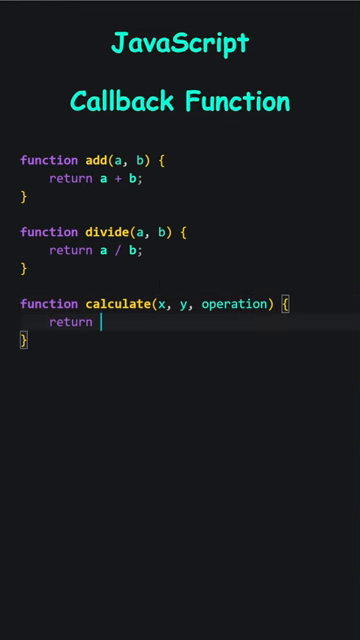
{"action": "type", "text": "operation(x, y);"}
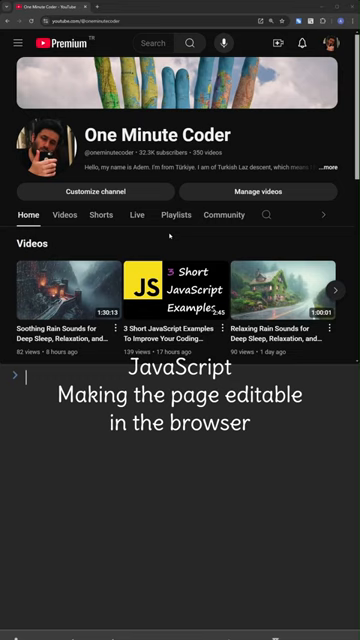
Run document.body.contentEditable = true in the console and rename the channel to Two Minute Coder.
{"action": "type", "text": "docume"}
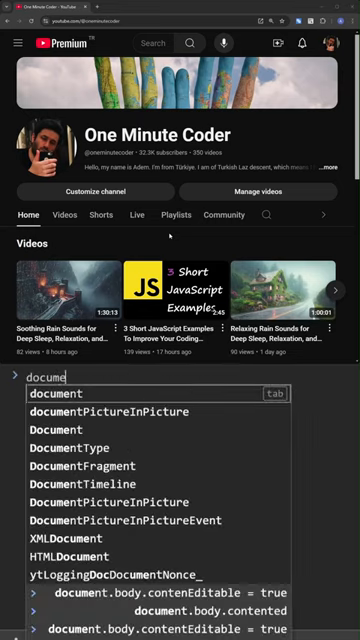
{"action": "type", "text": "document.body.cont"}
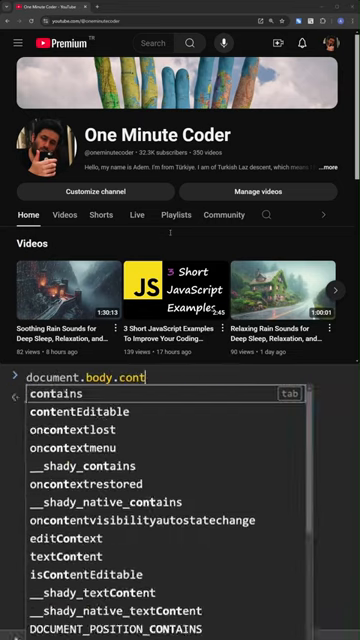
{"action": "key", "text": "Enter"}
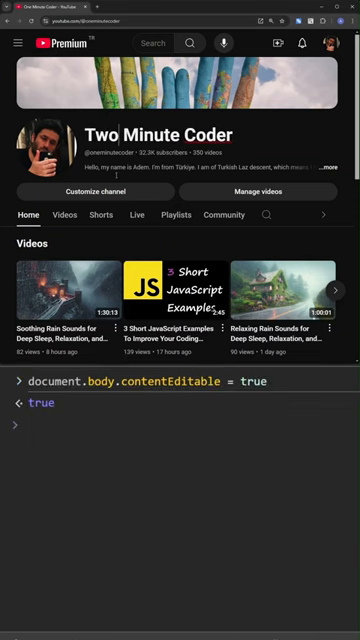
{"action": "type", "text": "Whoever de"}
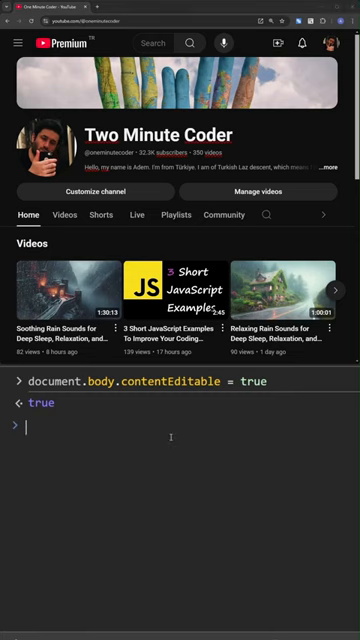
Run document.body.contentEditable = false to switch page editing back off.
{"action": "type", "text": "document.body.contentEditable = tr"}
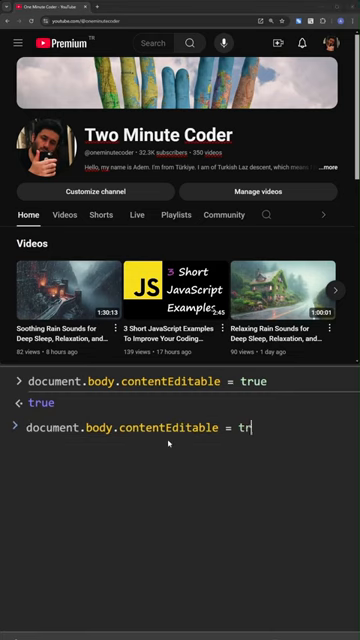
{"action": "type", "text": "false"}
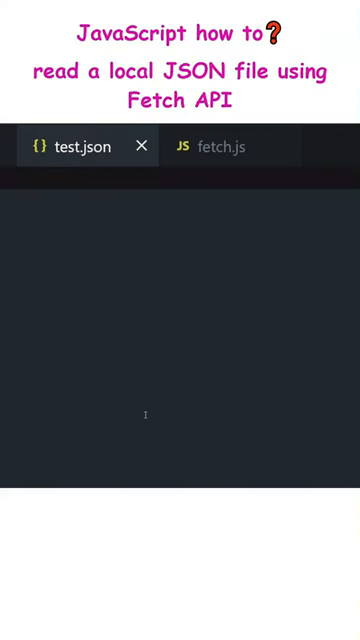
Fill test.json with a countries list of two countries and their capitals, ending with Manila.
{"action": "type", "text": "\"countries\": ["}
{"action": "type", "text": "\"capital\":"}
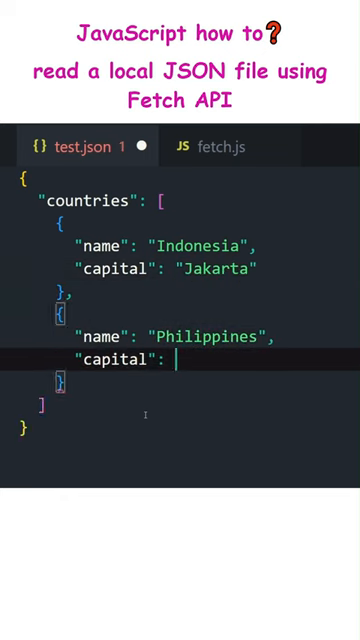
{"action": "type", "text": "\"Manila\""}
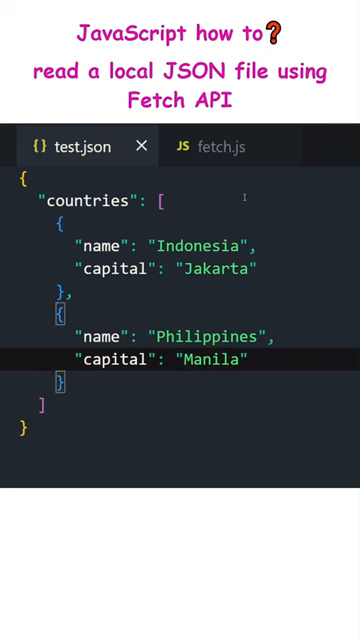
{"action": "left_click", "coordinate": [228, 146]}
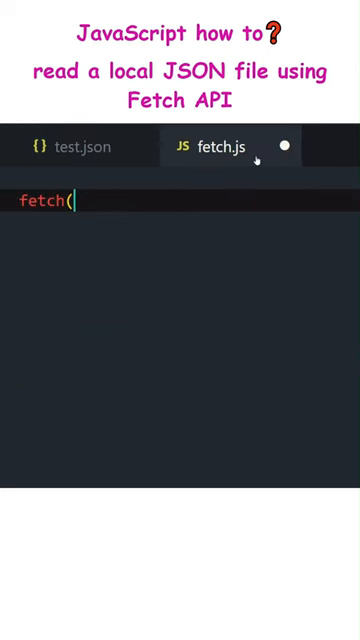
Write fetch("test.json") parsing JSON then showInfo(data) calling console.table(data.countries).
{"action": "type", "text": "\"test.json\")"}
{"action": "type", "text": ".t"}
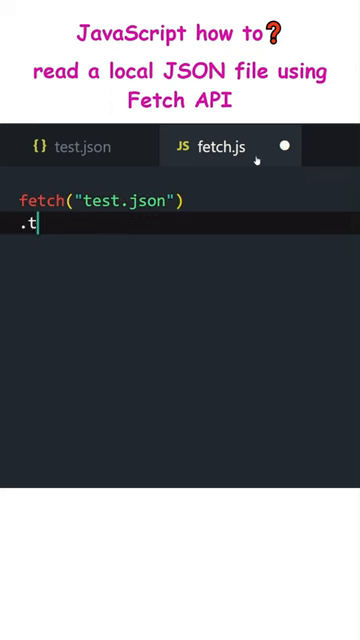
{"action": "type", "text": "hen(response => response.json())"}
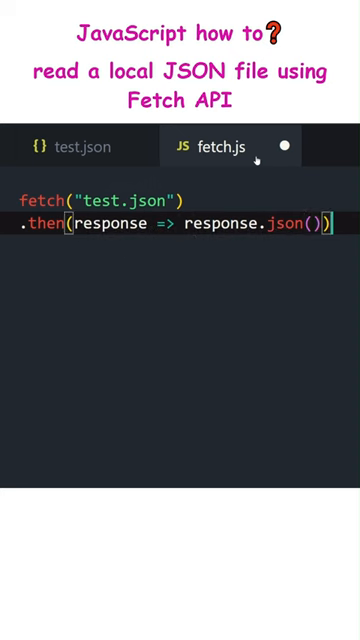
{"action": "type", "text": ".t"}
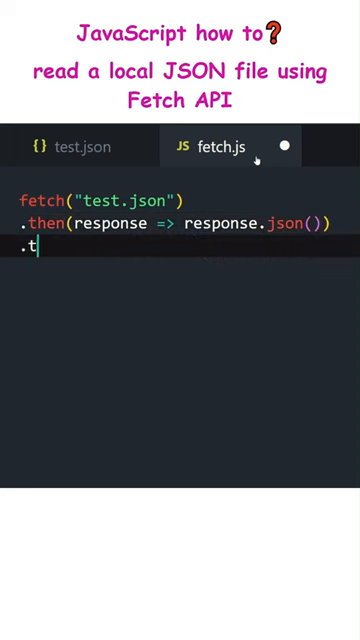
{"action": "type", "text": "hen(data => s"}
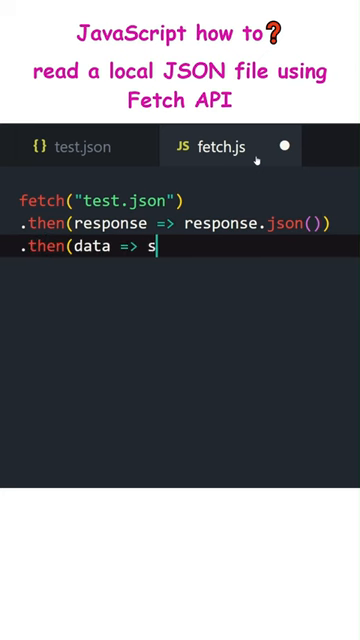
{"action": "type", "text": "howInfo(data));"}
{"action": "left_click", "coordinate": [180, 314]}
{"action": "type", "text": "console.t"}
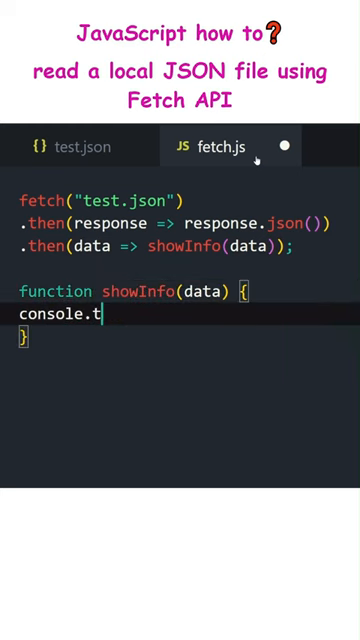
{"action": "type", "text": "able(data.countries);"}
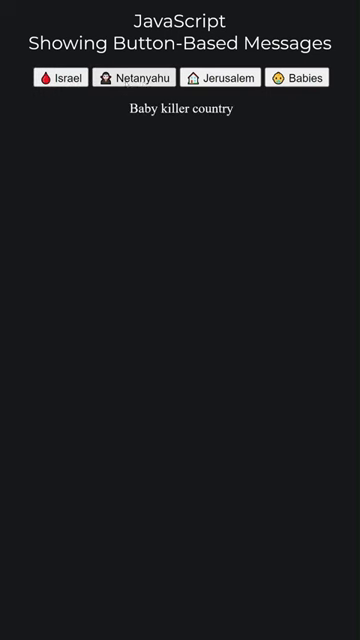
Add the buttons, select them with querySelectorAll('button[id]') and loop assigning showExplanation as onclick.
{"action": "left_click", "coordinate": [226, 78]}
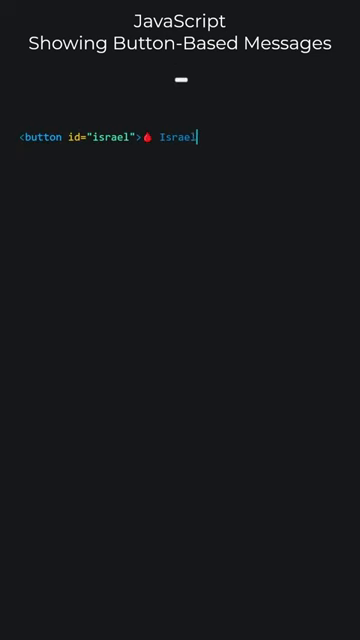
{"action": "type", "text": "</button>"}
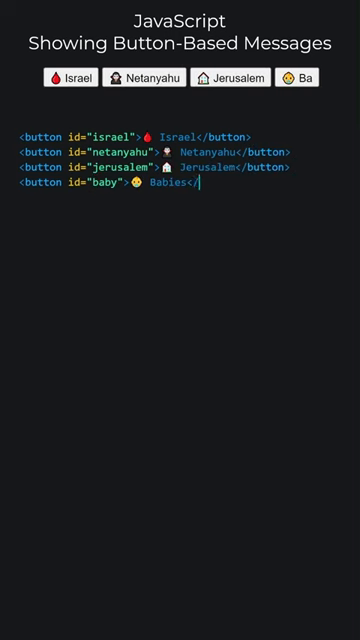
{"action": "type", "text": "abies</button>"}
{"action": "type", "text": "let"}
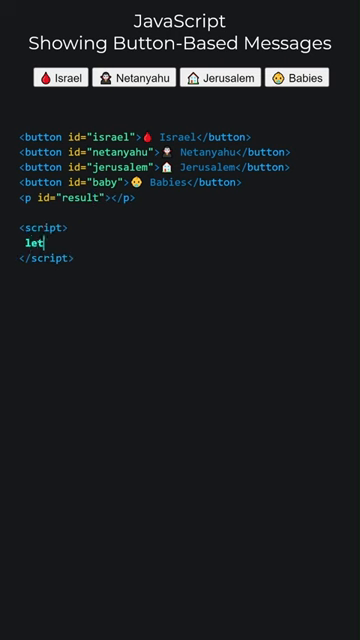
{"action": "type", "text": "btns = document.querySe"}
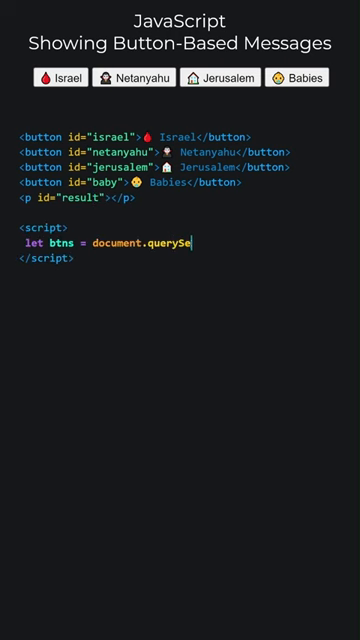
{"action": "type", "text": "lectorAll('button[id]');"}
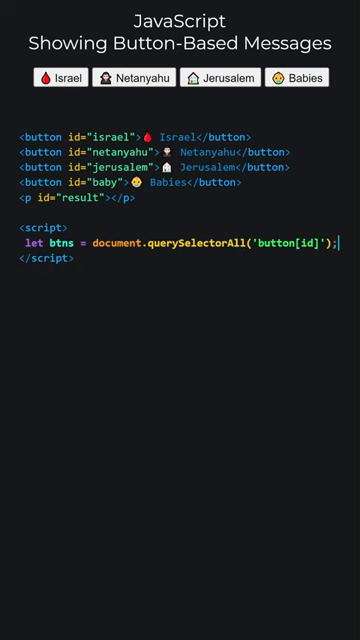
{"action": "type", "text": "for (const btn of btns) {"}
{"action": "type", "text": "btn.onclick ="}
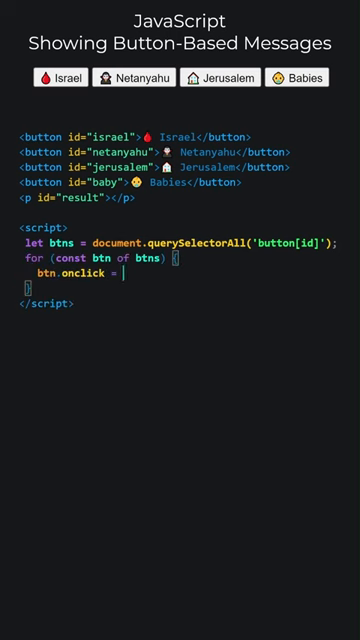
{"action": "type", "text": "showExplanation;"}
{"action": "type", "text": "function showExplanation() {"}
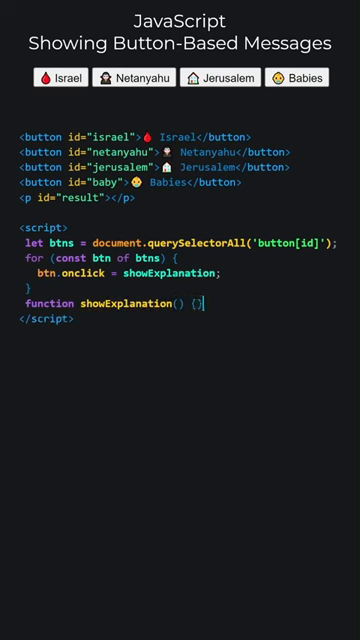
Write showExplanation and getExplanation with country messages, then show the israel button's explanation.
{"action": "type", "text": "let explanation = getExplanation(this.id);"}
{"action": "type", "text": "result.textContent"}
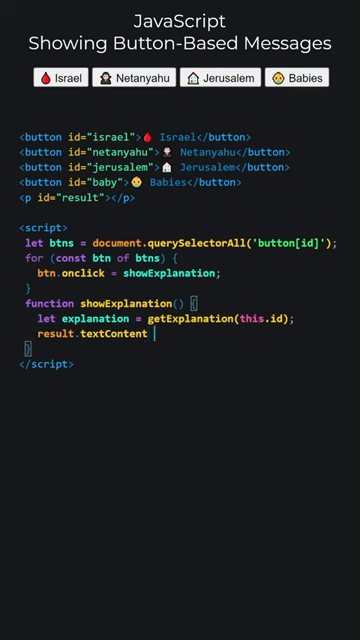
{"action": "type", "text": "= explanation;"}
{"action": "type", "text": "israel: 'Baby k"}
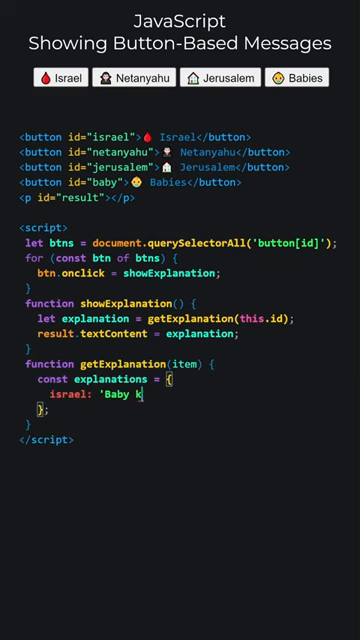
{"action": "type", "text": "iller country',"}
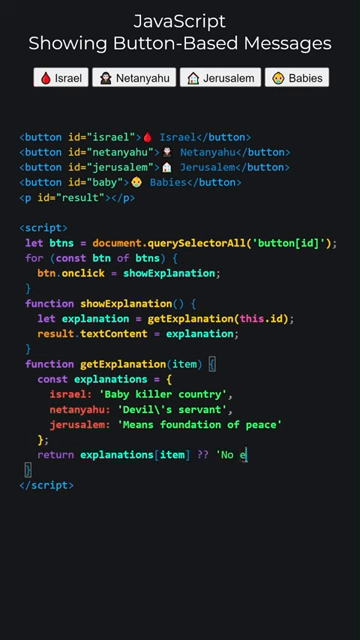
{"action": "type", "text": "xplanation!';"}
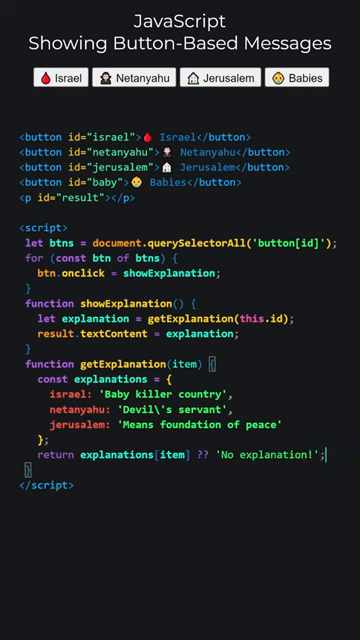
{"action": "left_click", "coordinate": [60, 94]}
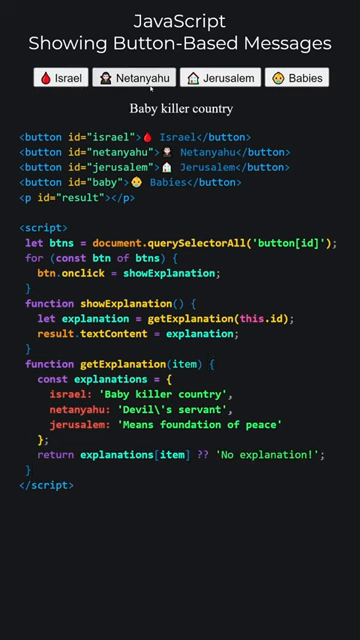
{"action": "left_click", "coordinate": [224, 76]}
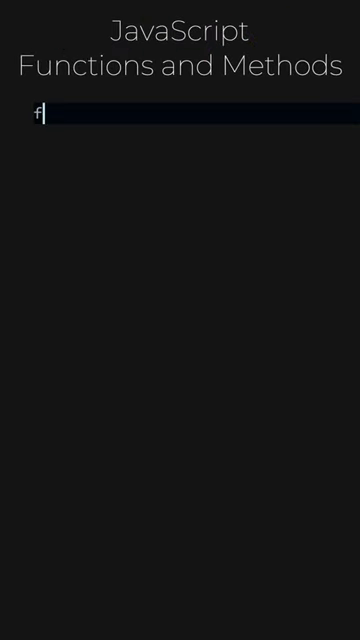
Write function add(a, b) returning a + b and start a calc object with an add method.
{"action": "type", "text": "unction add(a, b) {\\n  return"}
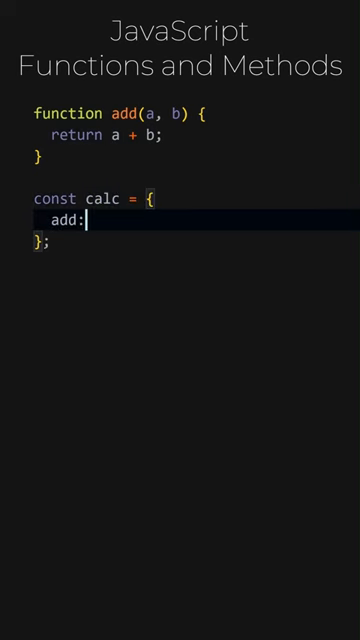
{"action": "type", "text": "function (a, b)"}
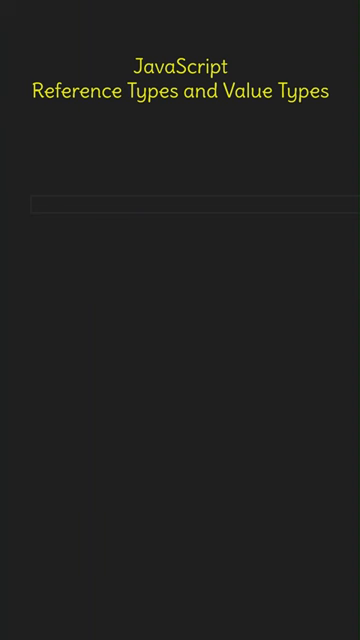
Declare arrays a and b as [1, 2, 3] and log a == b with console.log.
{"action": "type", "text": "const a = [1, 2, 3];"}
{"action": "type", "text": "console."}
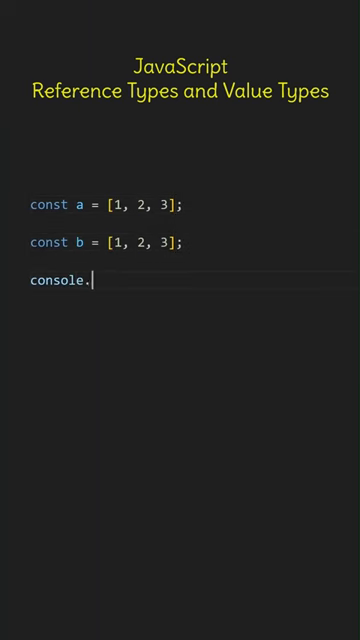
{"action": "type", "text": "log(a == b);"}
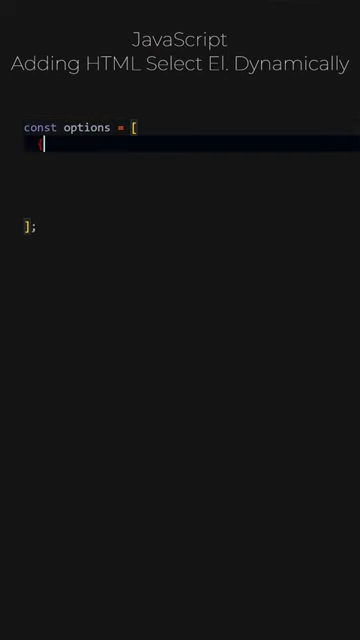
Type the options array with Choose One, Bangladesh 880 and Turkey 90, and create the select element.
{"action": "type", "text": "text: \"Choose One\", value: \"\" },"}
{"action": "left_click", "coordinate": [192, 160]}
{"action": "type", "text": "{ text: \"B"}
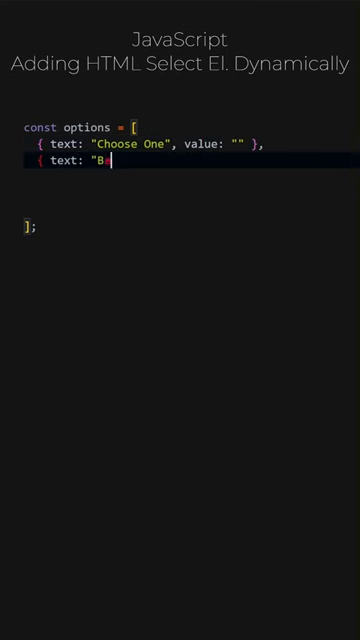
{"action": "type", "text": "angladesh\", value: \"880\" },"}
{"action": "type", "text": "{ text: \"Türkiye"}
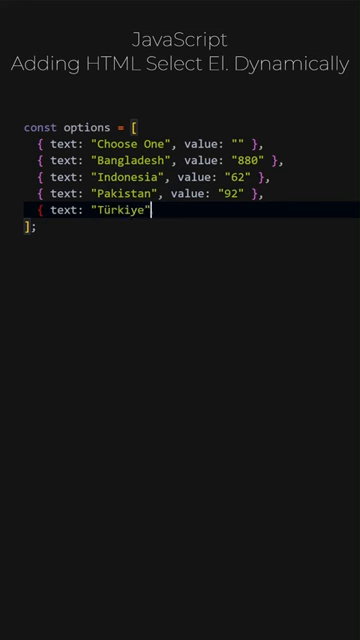
{"action": "type", "text": ", value: \"90\" }"}
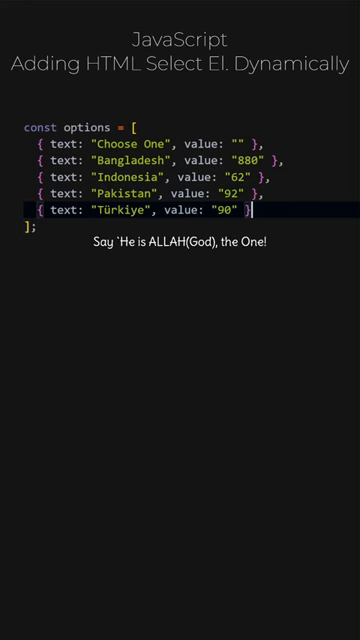
{"action": "type", "text": "const slct = document.createElement(\"select\");"}
{"action": "type", "text": "let option = new Option(o.text, o.va"}
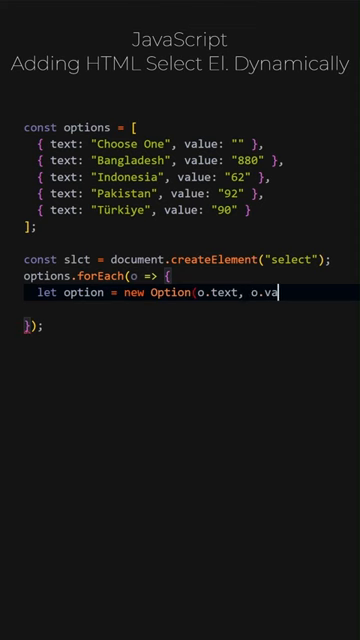
Append a new Option per entry to slct, add it to document.body and show the Choose One dropdown.
{"action": "type", "text": "lue);"}
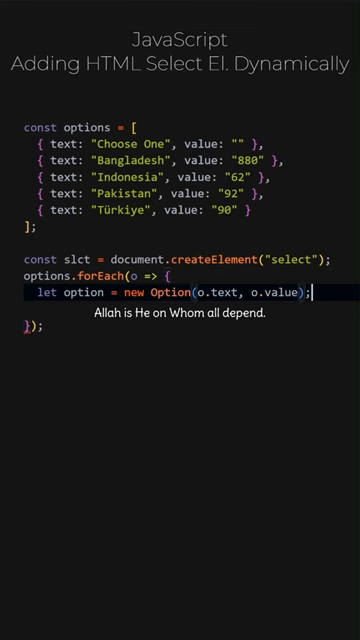
{"action": "type", "text": "slct.appendChild(option);"}
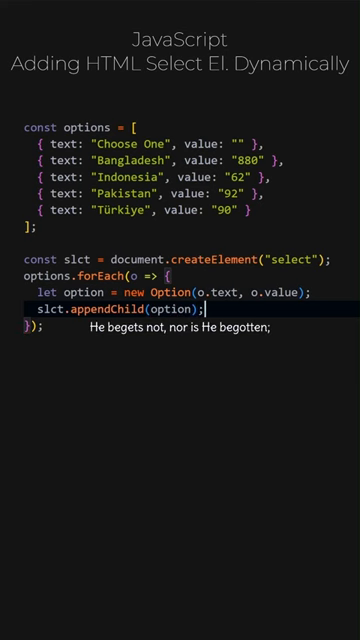
{"action": "type", "text": "document.body.ap"}
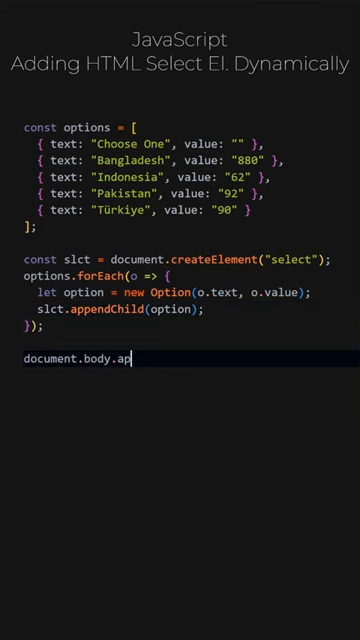
{"action": "type", "text": "pendChild(slct);"}
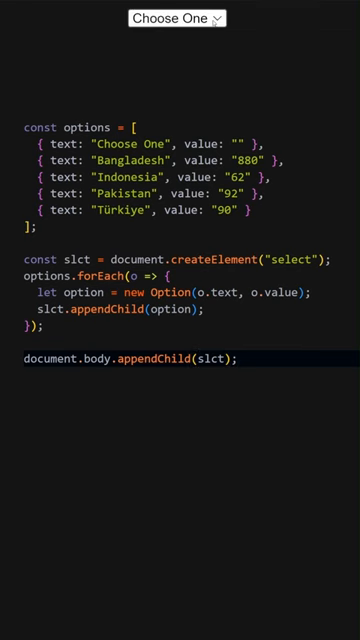
{"action": "left_click", "coordinate": [178, 20]}
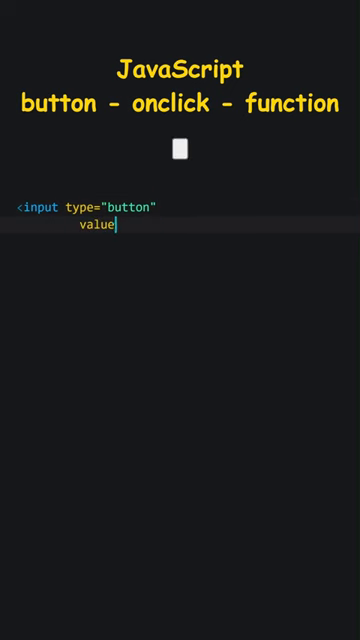
Add a change background button with onclick="changeBackground()" and turn the page yellow with it.
{"action": "type", "text": "=\"change background\""}
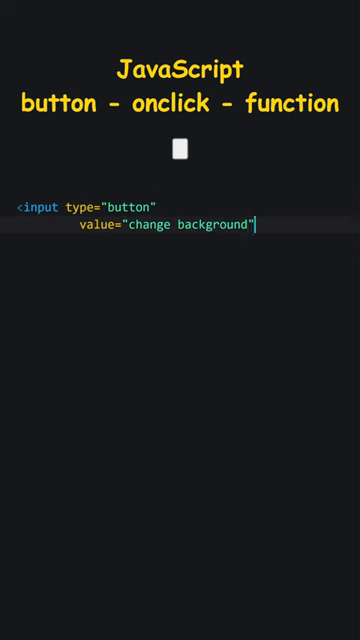
{"action": "type", "text": "onclick=\"changeBackground()\">"}
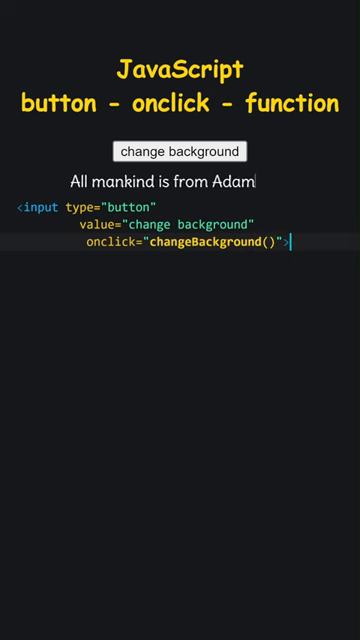
{"action": "type", "text": "and Eve"}
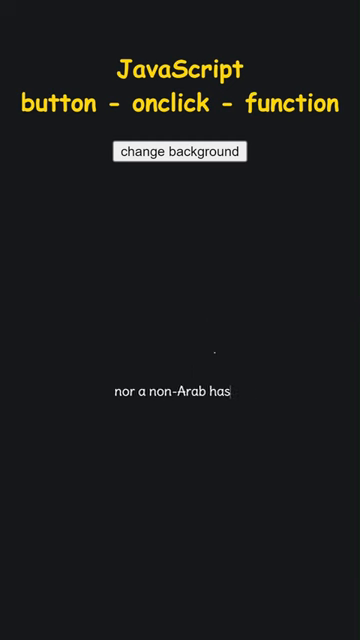
{"action": "left_click", "coordinate": [180, 152]}
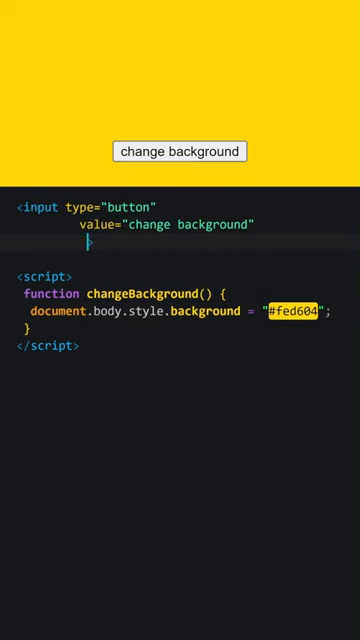
Assign btn.onclick = changeBackground and test the button in the preview.
{"action": "type", "text": "btn.onclick ="}
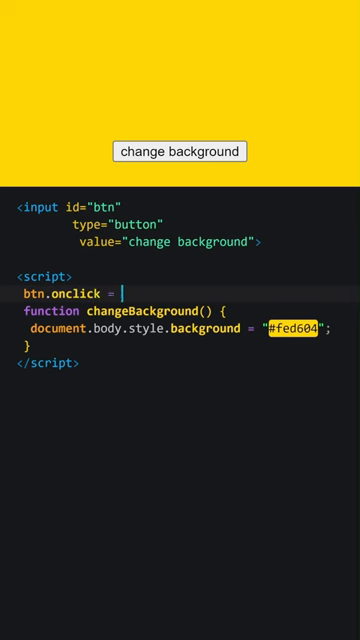
{"action": "type", "text": "changeBackground;"}
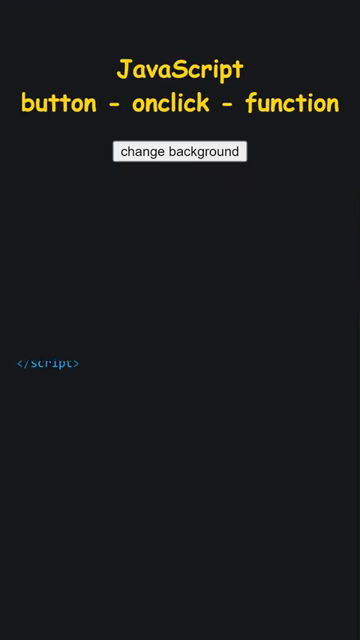
{"action": "left_click", "coordinate": [180, 152]}
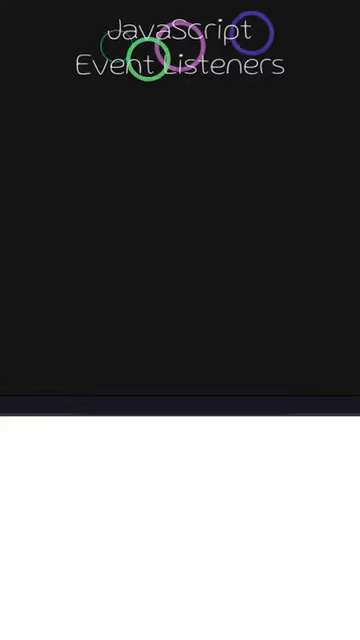
Add a <button id="test"> element labelled Toggle Colors to the page.
{"action": "type", "text": "<button id=\"t"}
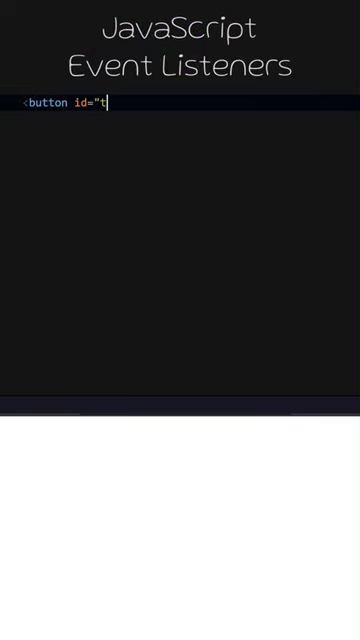
{"action": "type", "text": "est\">Toggle Colors</button>"}
{"action": "type", "text": "<script>"}
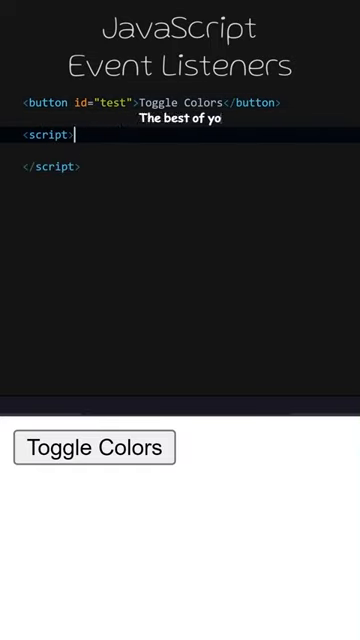
Attach test.addEventListener calls for "mouseover" with setDark and "mouseout" with setLight.
{"action": "type", "text": "test"}
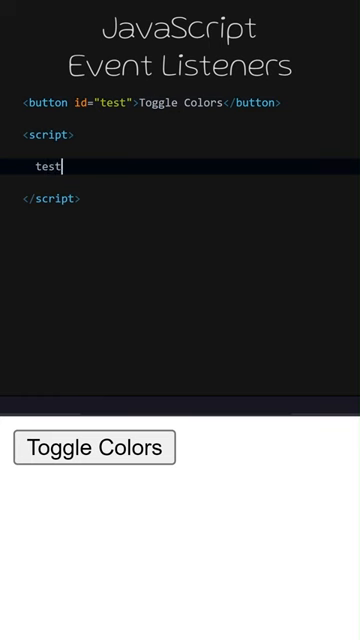
{"action": "type", "text": ".add"}
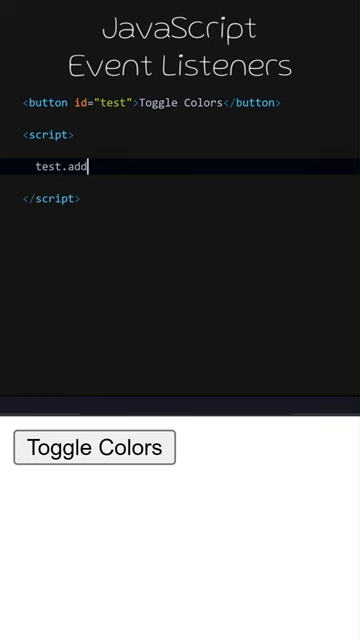
{"action": "type", "text": "EventListener(\"mouseov"}
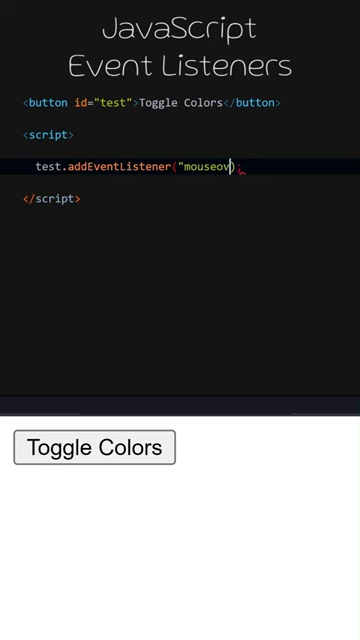
{"action": "type", "text": "\", setDark"}
{"action": "type", "text": "te"}
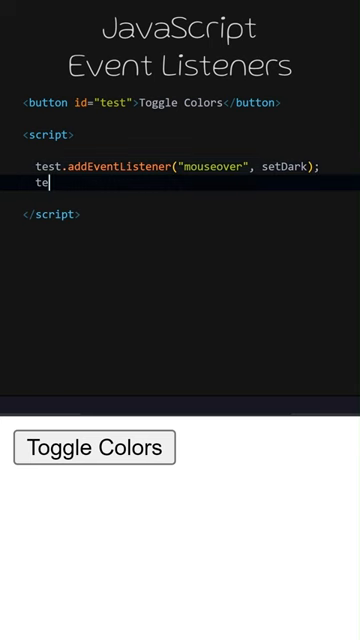
{"action": "type", "text": "st.addEventListene"}
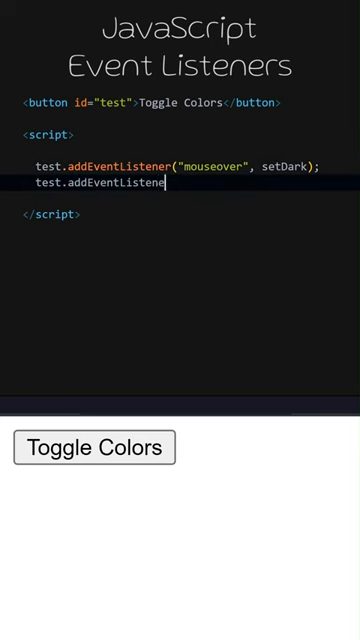
{"action": "type", "text": "r(\"mouseout\""}
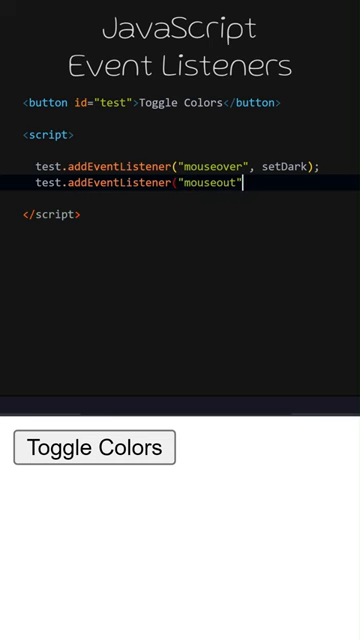
{"action": "type", "text": ", setLight"}
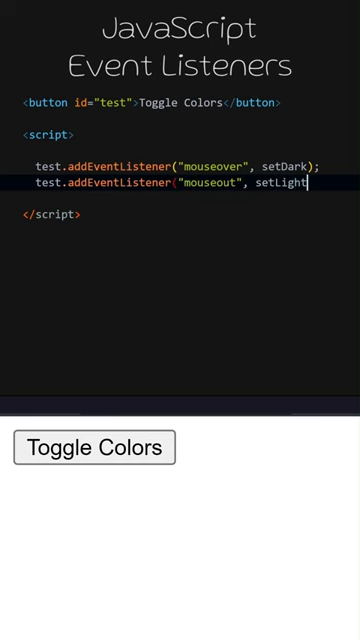
{"action": "type", "text": ");"}
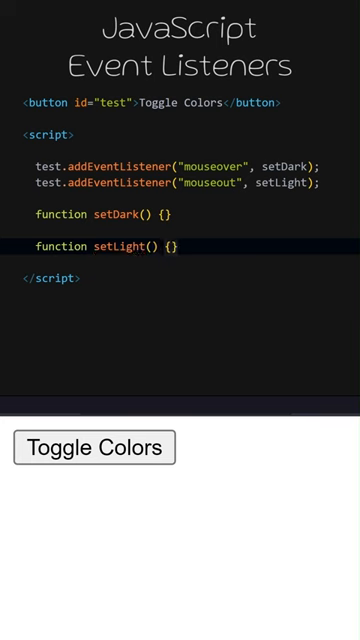
Define setDark to set the body background to "black" and test's text color to purple.
{"action": "type", "text": "document.body.style"}
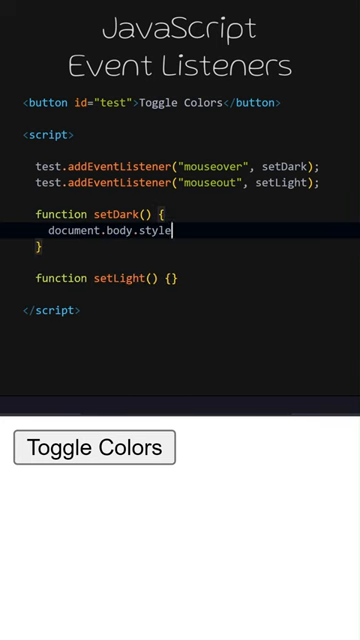
{"action": "type", "text": ".background = \"black\""}
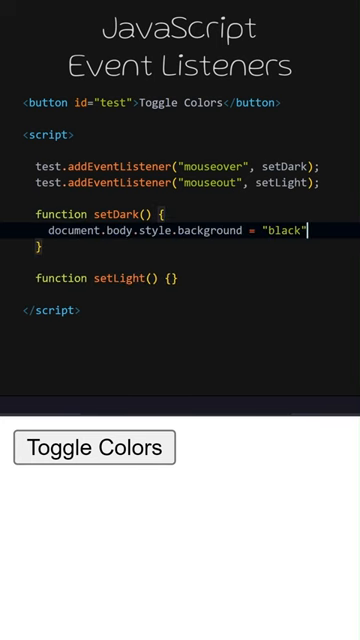
{"action": "type", "text": "test.style.color = \"purple\";"}
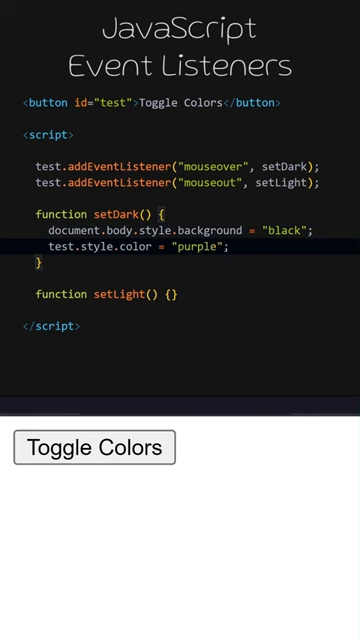
Define setLight to set the body background to "white" and test's text color to "black".
{"action": "type", "text": "document.body.style"}
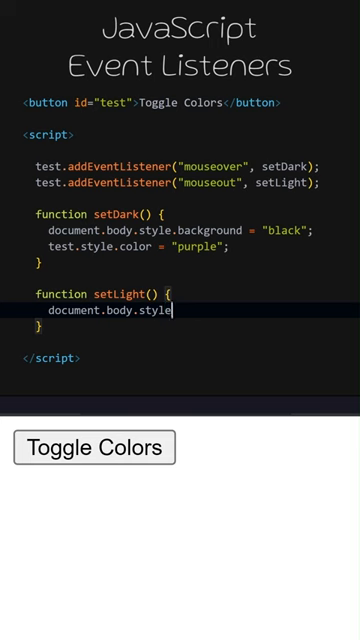
{"action": "type", "text": ".background = \"white\";"}
{"action": "type", "text": "test.style.co"}
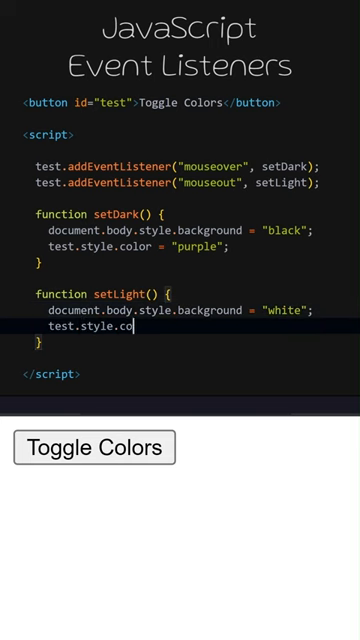
{"action": "type", "text": "lor = \"black\";"}
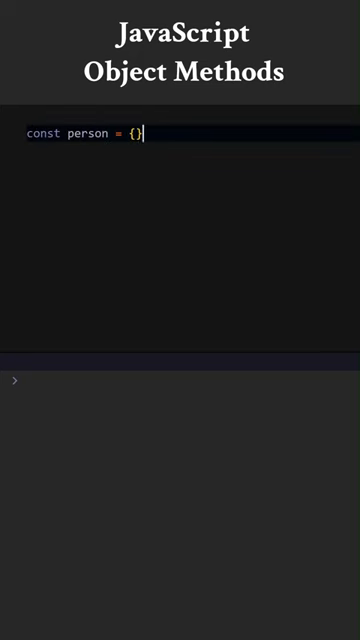
Fill the person object with fullName "Benjamin Netanyahu", nickname "Baby Killer" and a tellTheTruth method logging a template string.
{"action": "type", "text": "fullName:"}
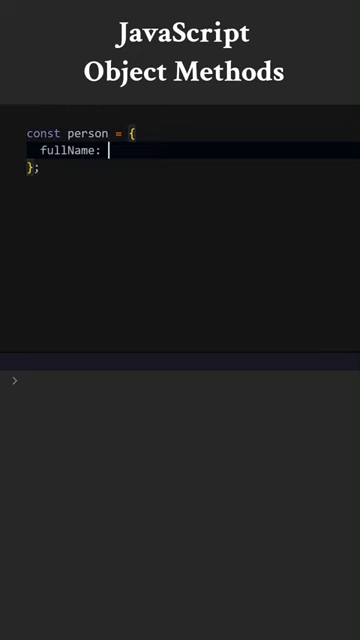
{"action": "type", "text": "\"Benjamin Ne\""}
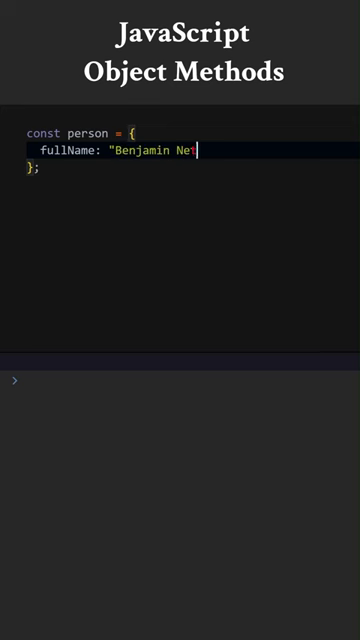
{"action": "type", "text": "tanyahu\","}
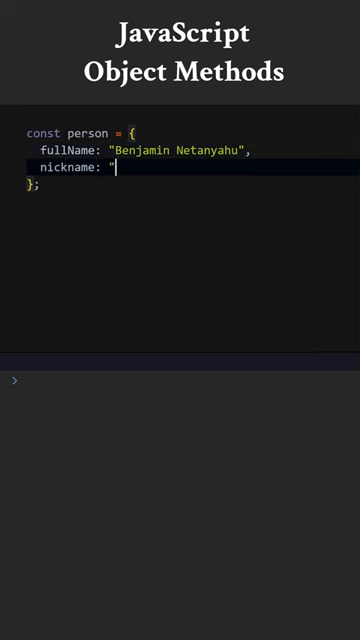
{"action": "type", "text": "Baby Killer\","}
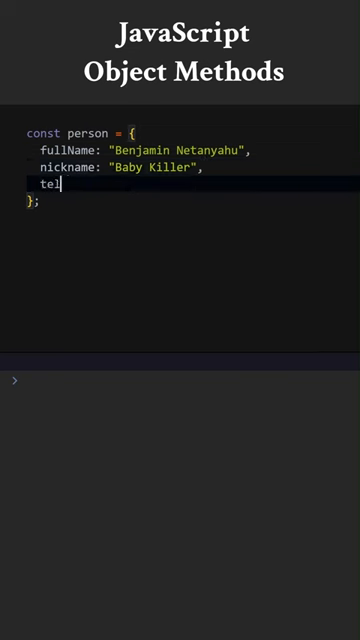
{"action": "type", "text": "lTheTruth() {}"}
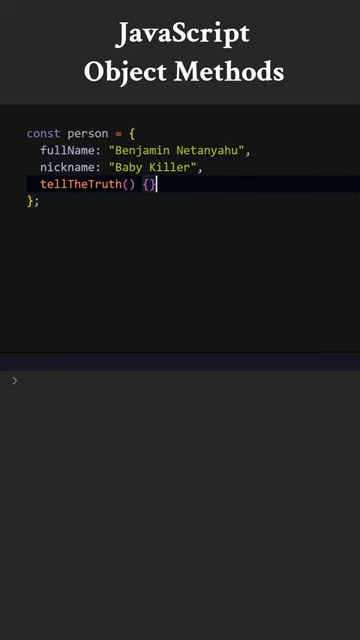
{"action": "type", "text": "console.log(`M`);"}
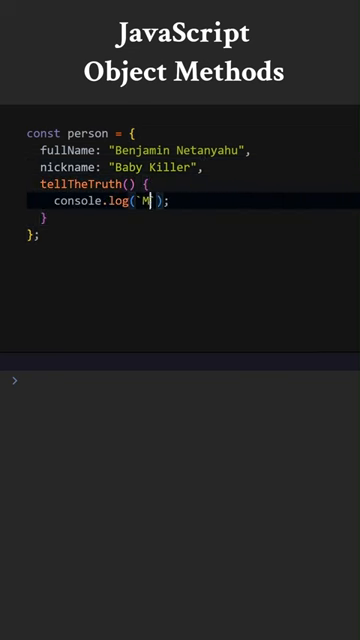
{"action": "type", "text": "y name is ${this.fullName}. I am a baby killer."}
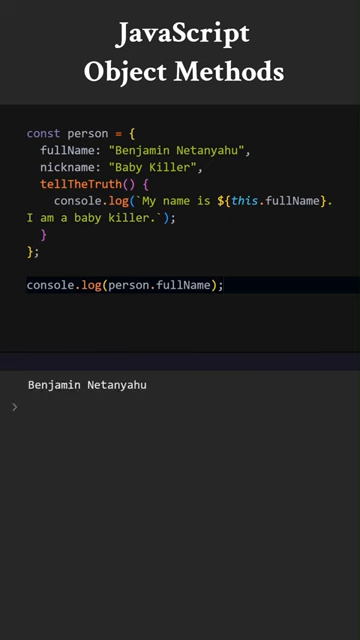
Log person.nickname and call person.tellTheTruth() to print the results.
{"action": "type", "text": "console.log(person.nickname);"}
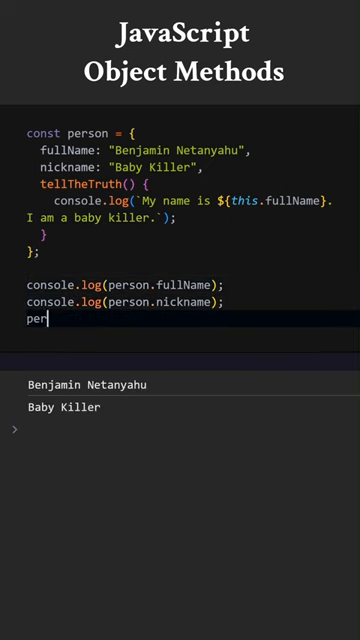
{"action": "type", "text": "son.tellTheTr"}
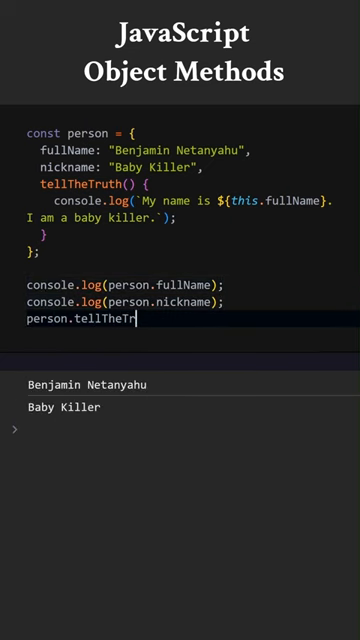
{"action": "type", "text": "uth();"}
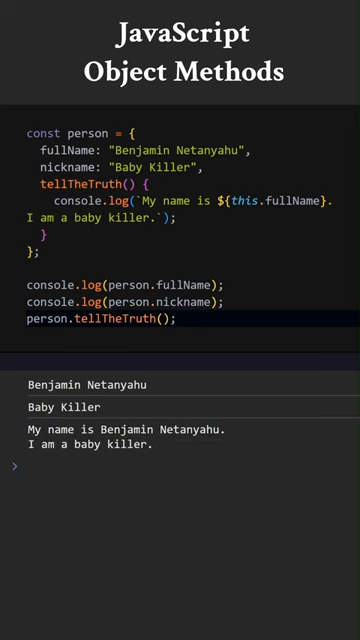